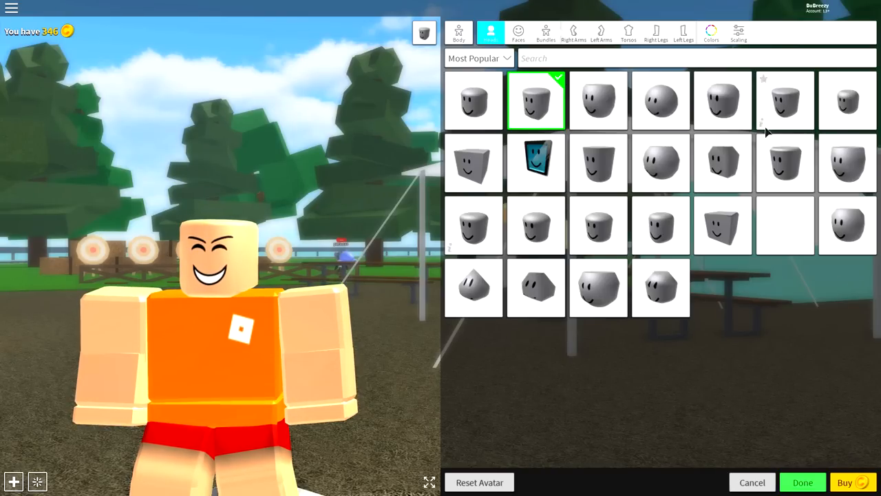
Step: Remove the head and equip the bell-sleeved pirate right arm from 'pirate' results
left_click(785, 226)
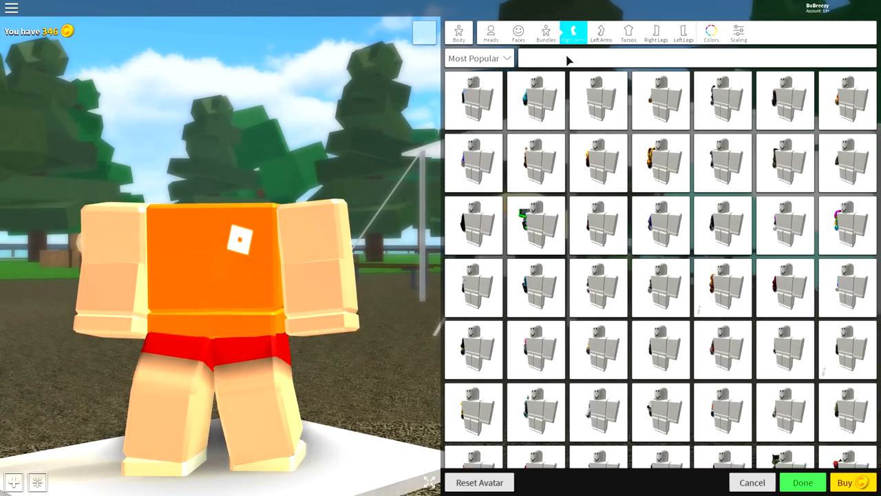
type("pirate")
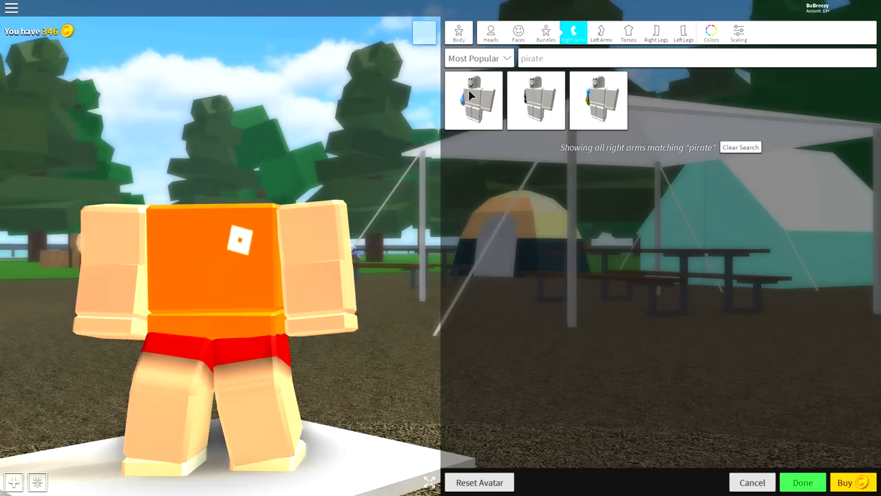
left_click(598, 100)
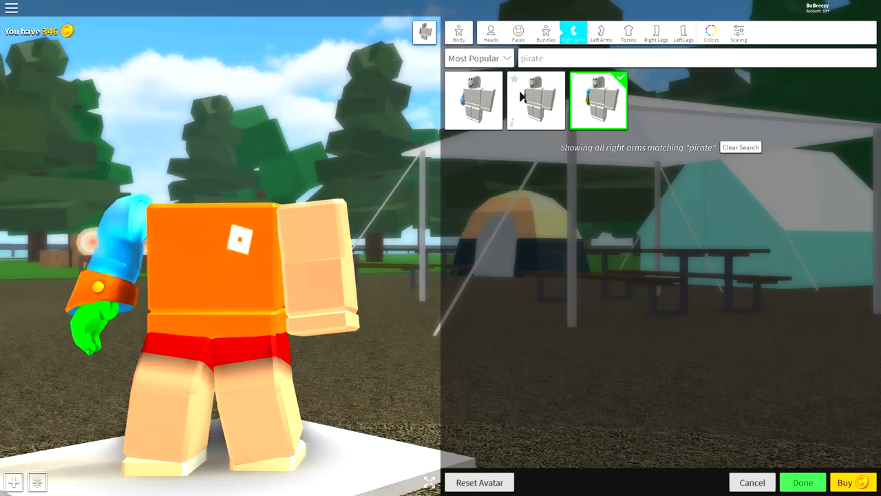
left_click(474, 101)
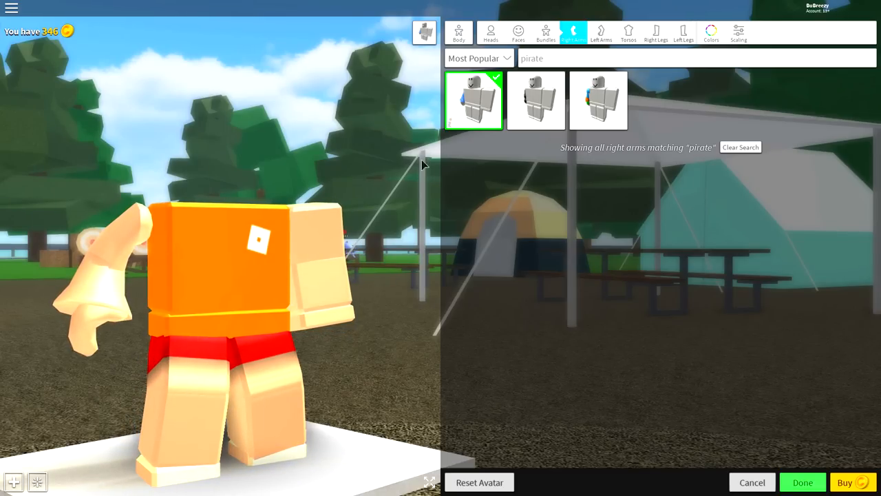
Step: Equip the pirate hook left arm and the peg right leg
left_click(474, 99)
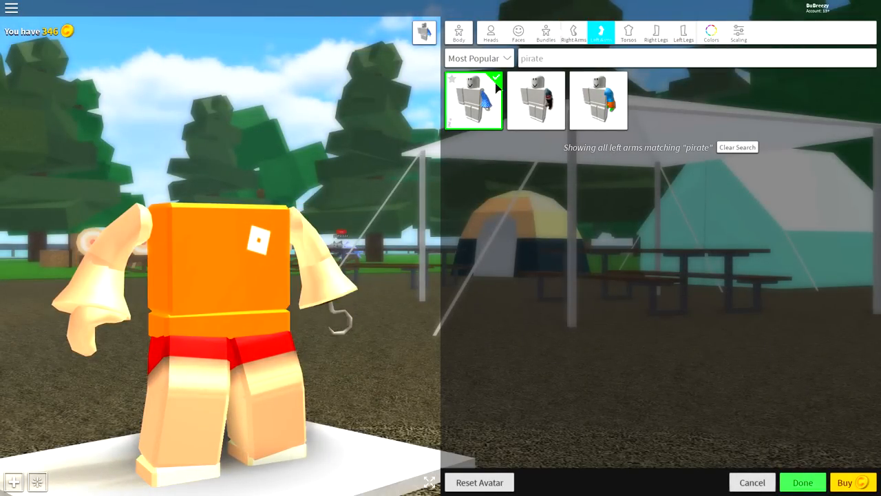
left_click(655, 33)
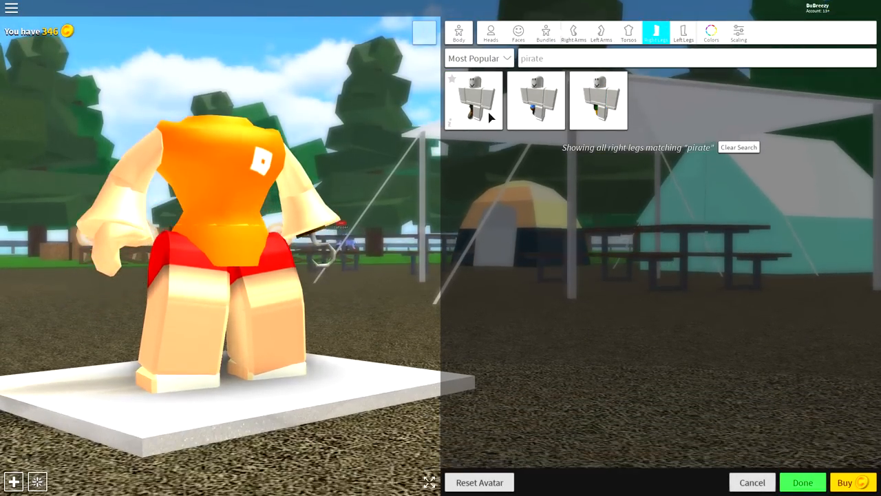
left_click(537, 101)
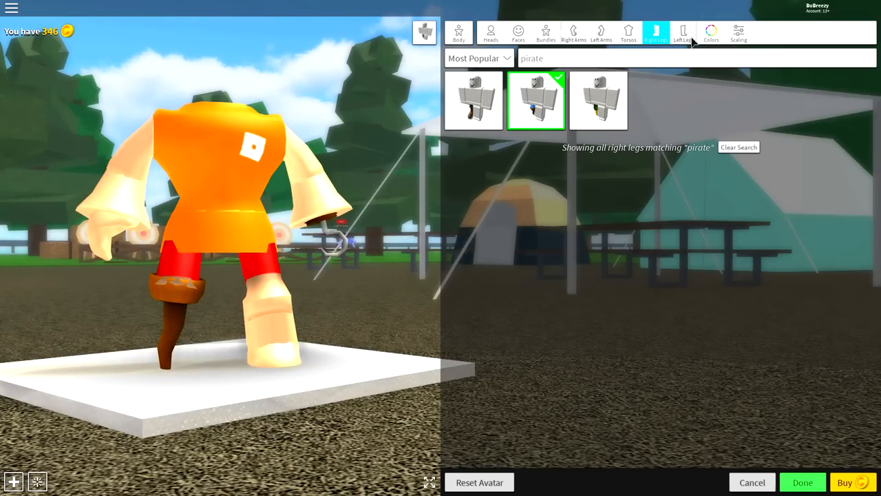
Step: Drag the Advanced scaling Width slider fully left to the minimum body width
left_click(459, 33)
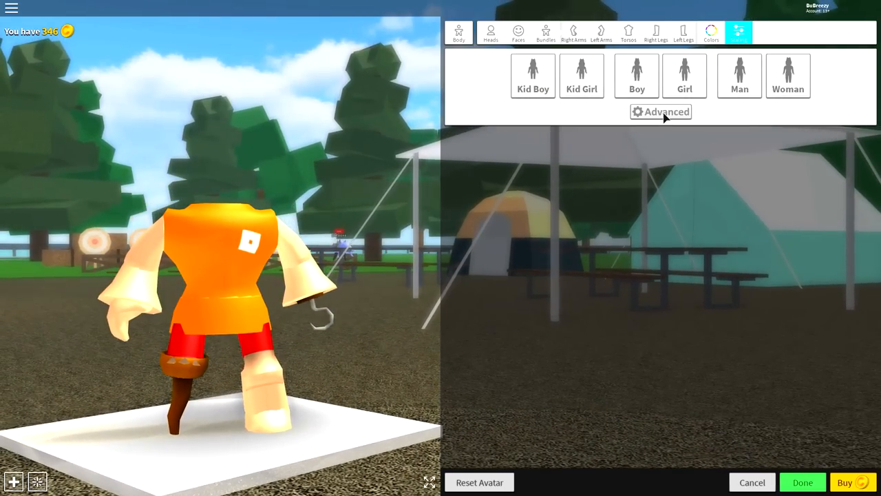
left_click(660, 111)
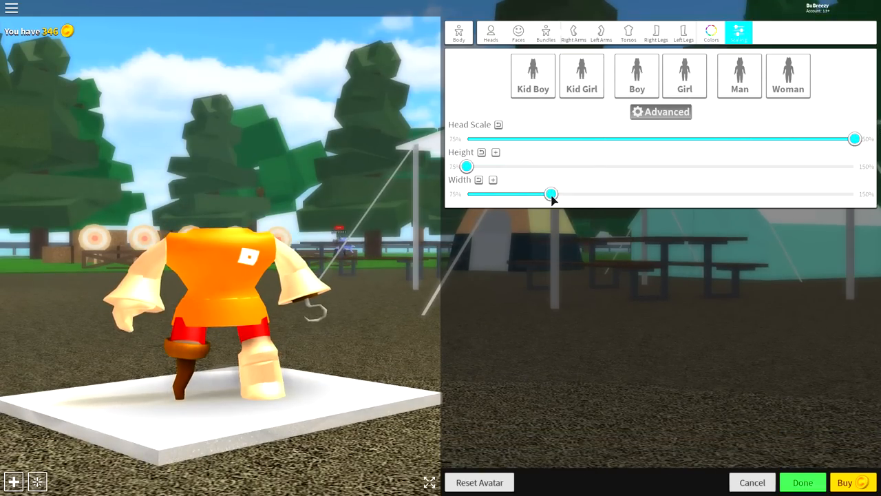
left_click_drag(551, 194, 466, 194)
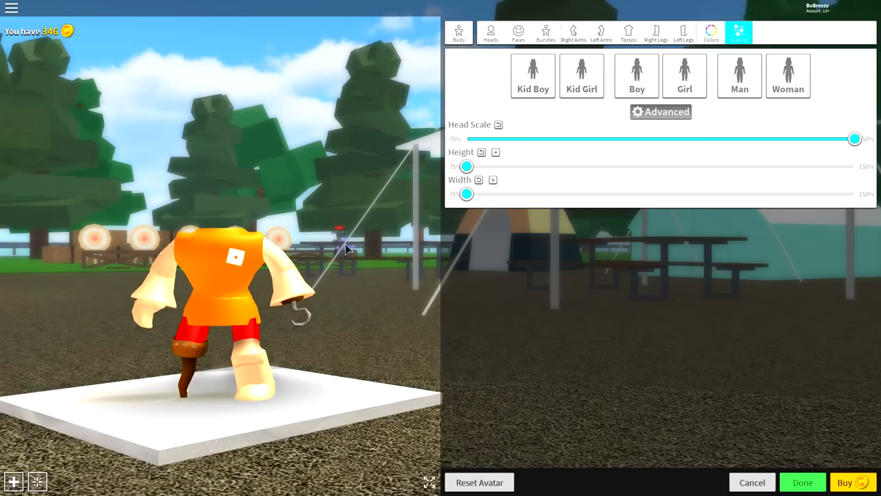
mouse_move(453, 60)
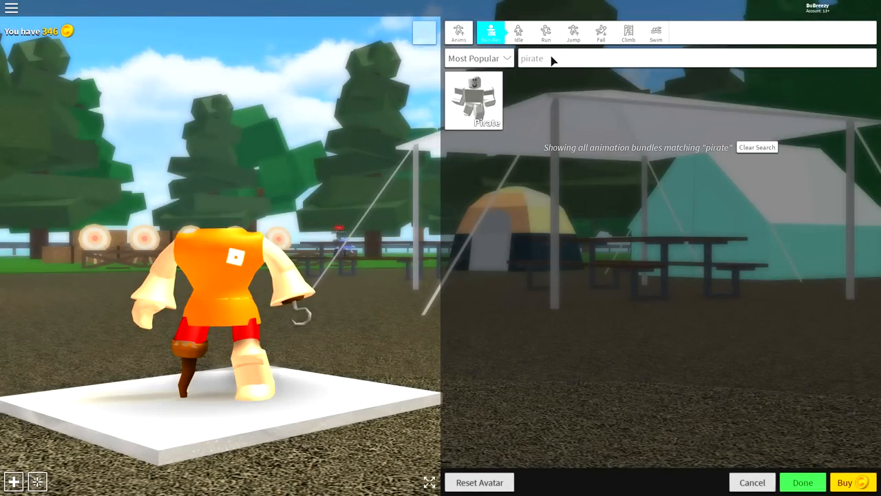
Step: Equip the Pirate animation bundle from the 'pirate' bundle results
left_click(474, 100)
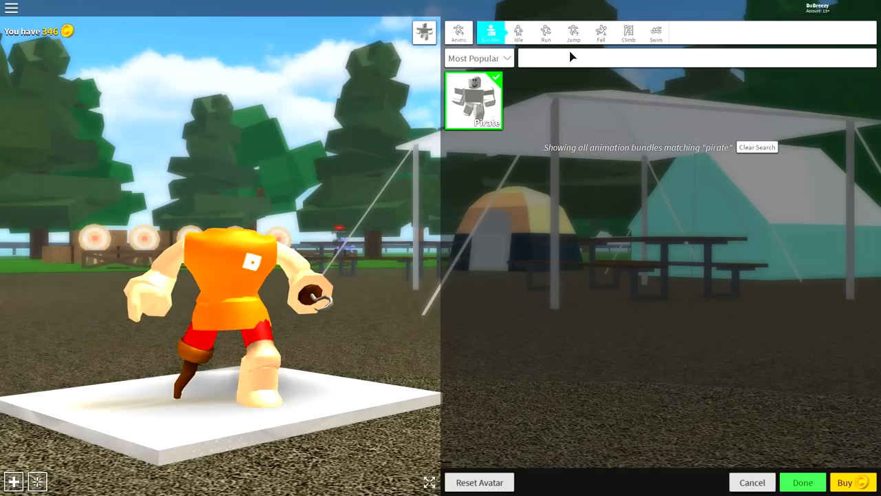
type("pirate")
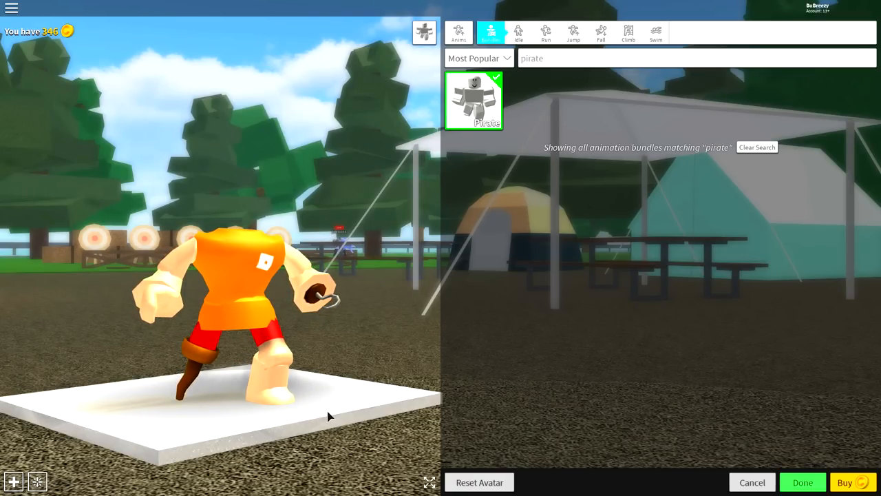
mouse_move(9, 275)
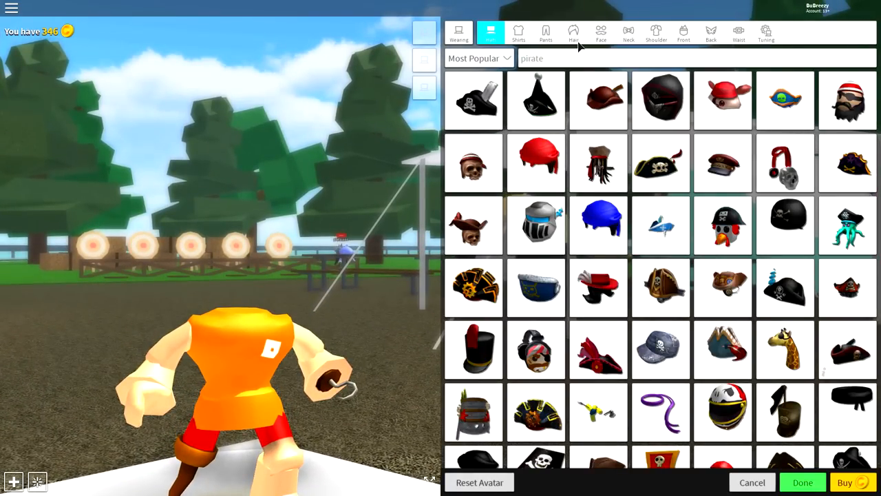
mouse_move(685, 225)
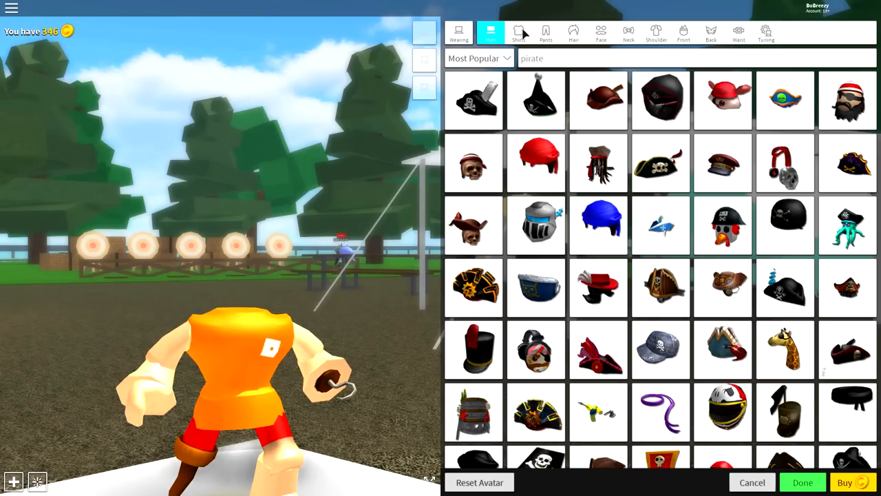
Step: Wear the custom shirt with item ID 93133713
left_click(519, 32)
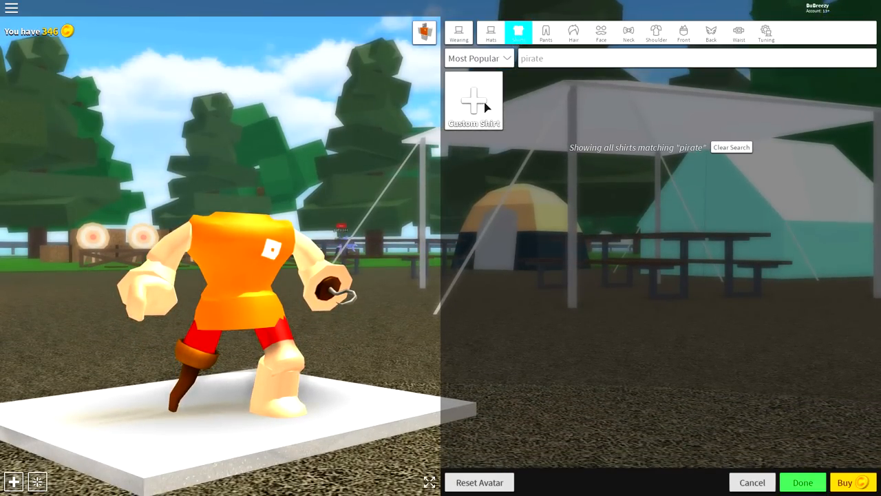
left_click(474, 100)
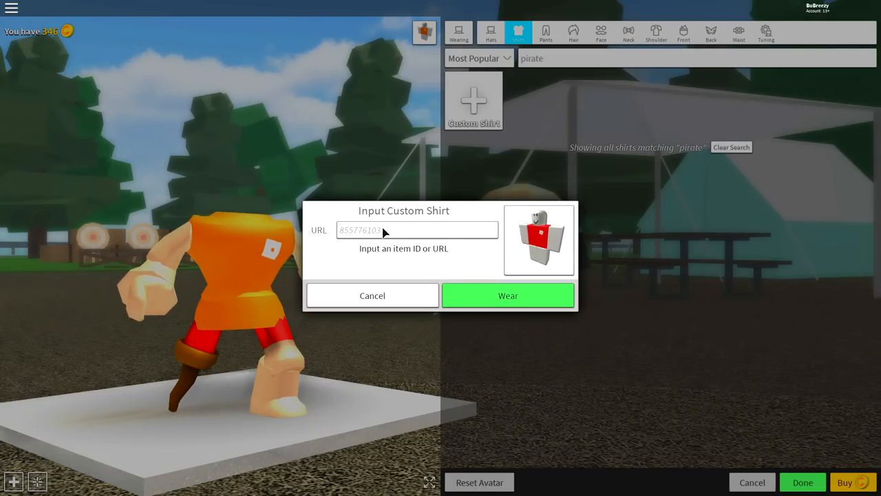
type("93133713")
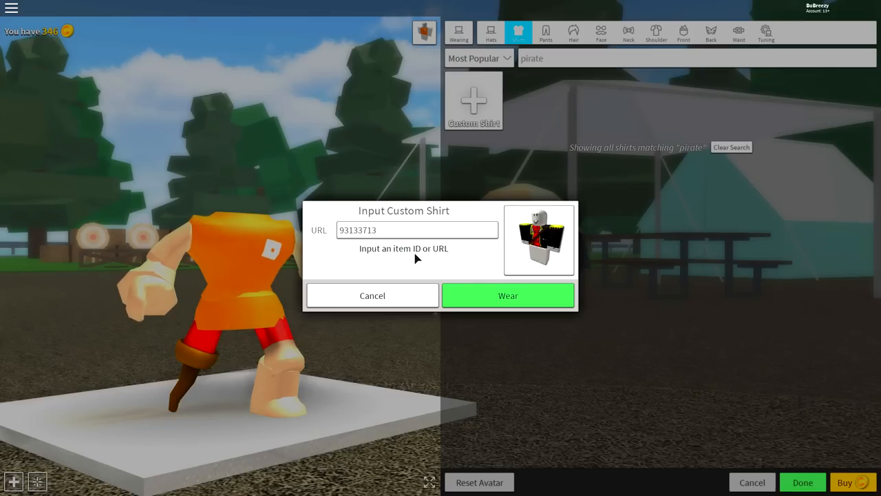
mouse_move(508, 295)
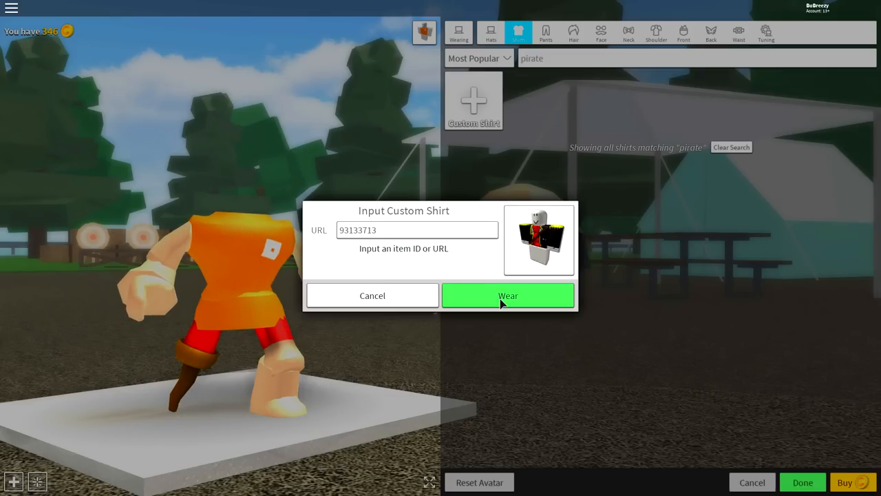
left_click(507, 295)
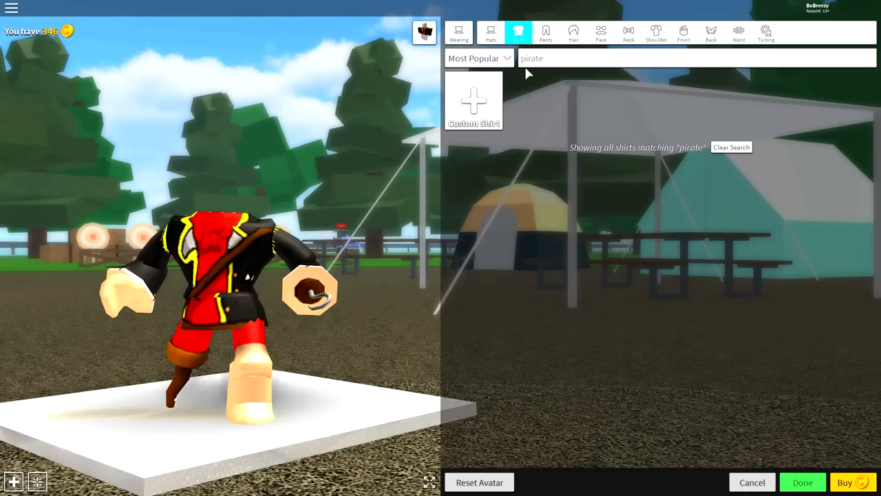
Step: Wear the custom pants with item ID 56630066
left_click(546, 33)
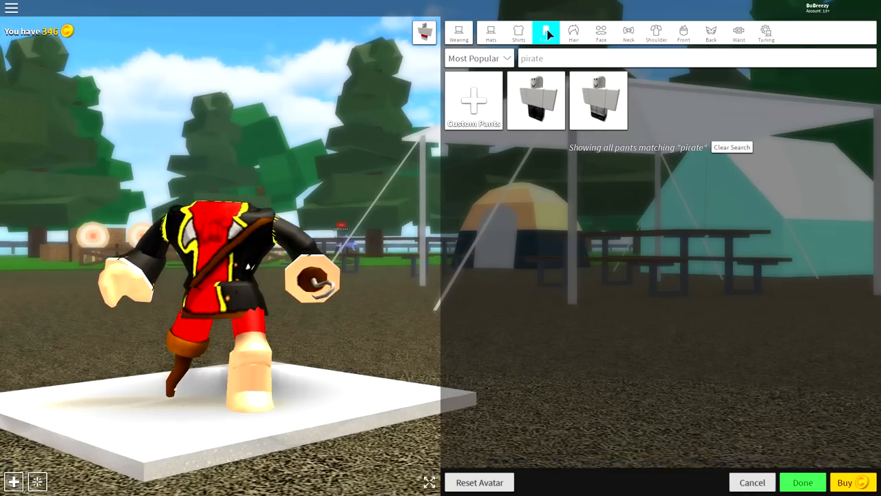
left_click(474, 100)
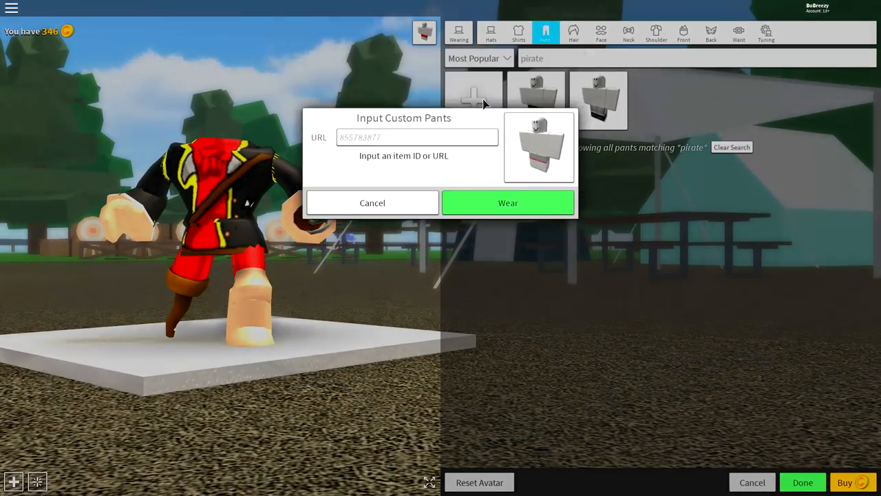
type("56630066")
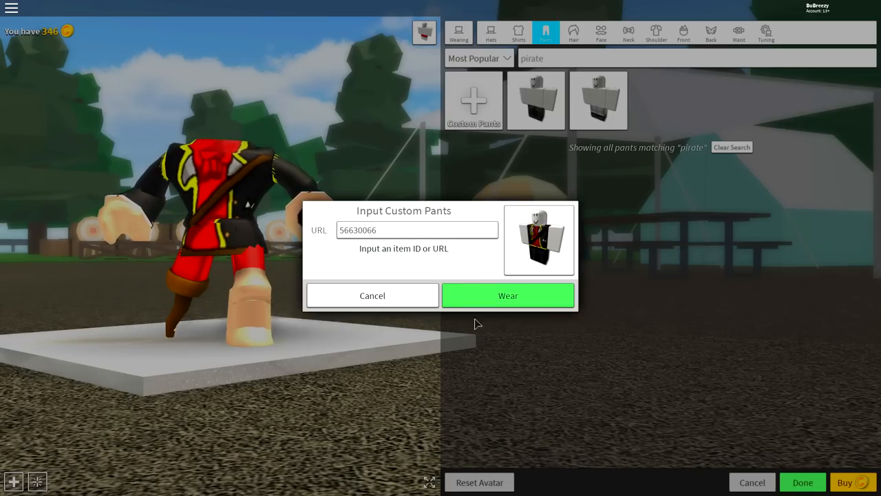
left_click(508, 295)
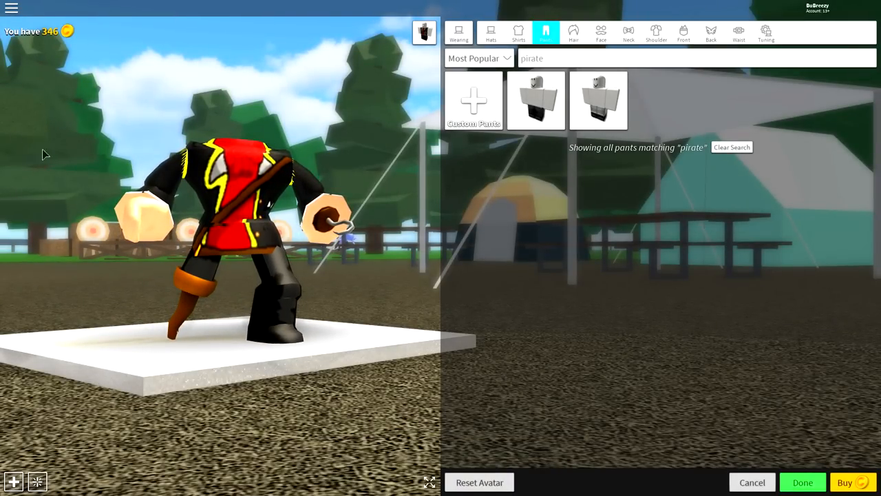
Step: Try on the skull cape, then the crossed pistols, then remove the pistols
left_click(711, 33)
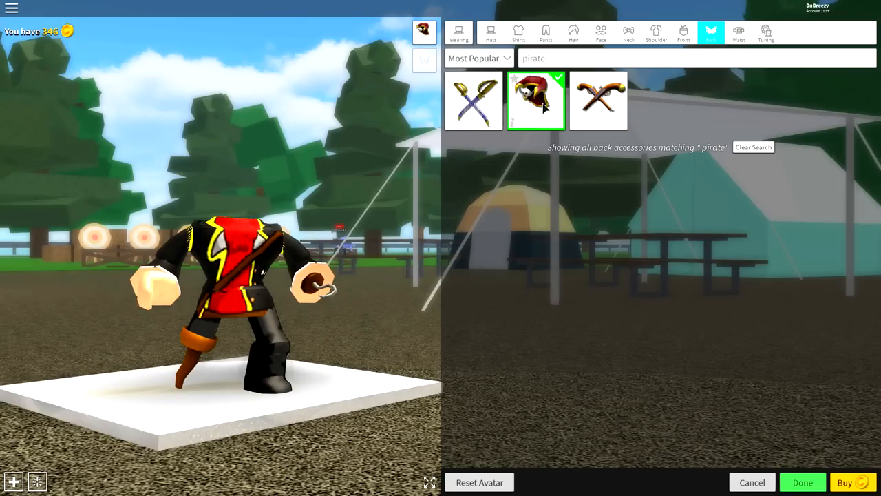
left_click(536, 100)
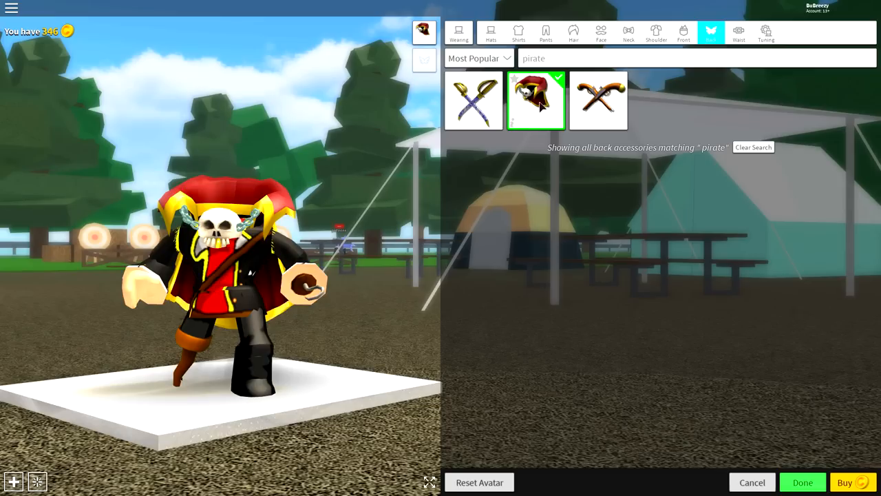
left_click(598, 100)
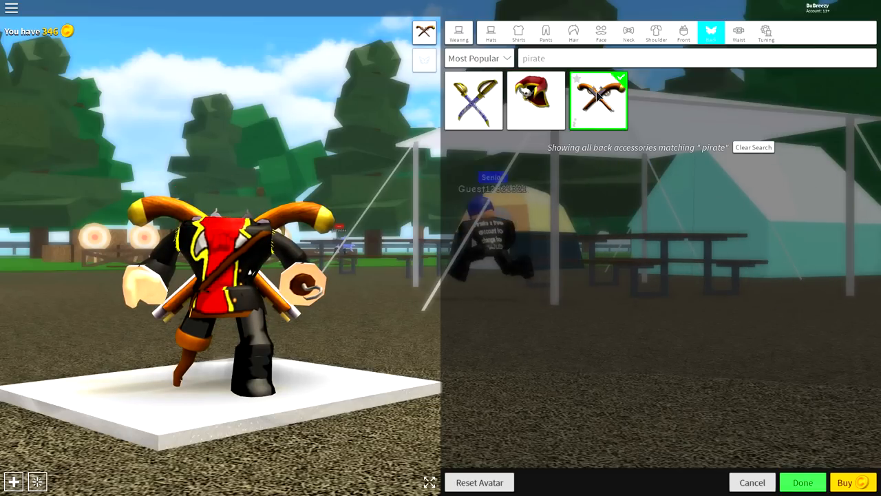
left_click(599, 101)
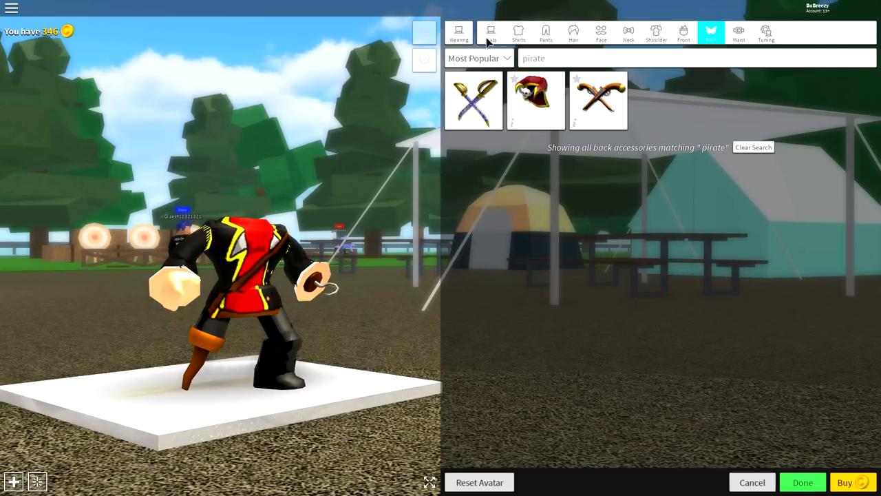
Step: Wear the Cap'n Redbeard hat from a 'beard' search and retune its Scale slider
left_click(491, 31)
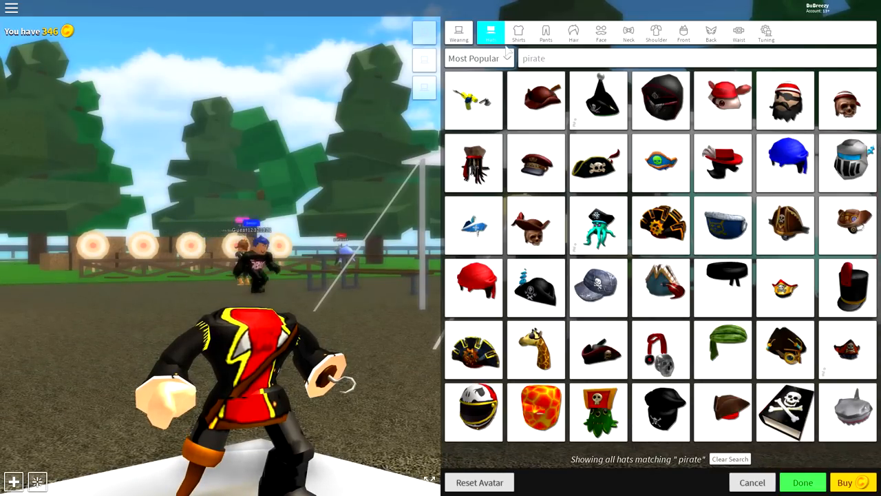
left_click(696, 58)
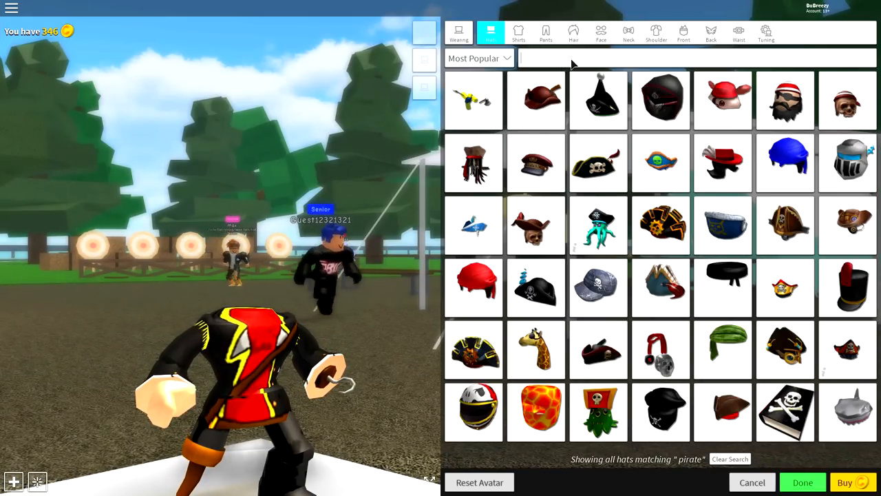
type("beard")
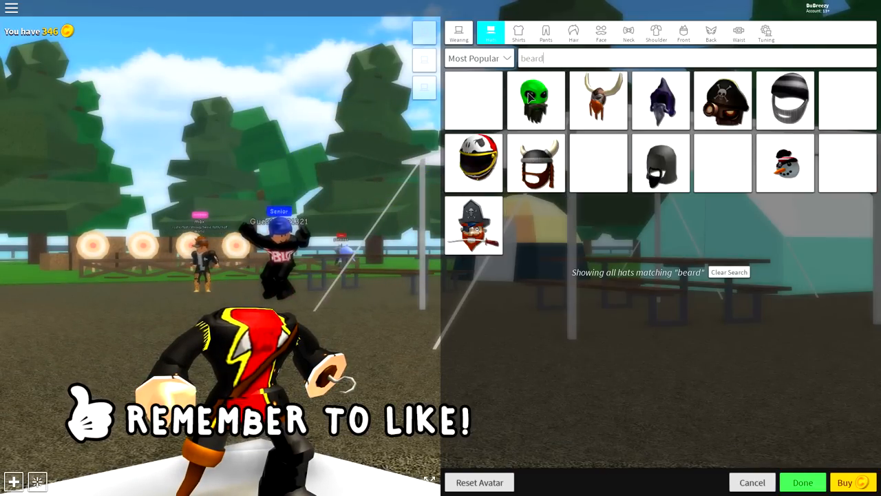
left_click(474, 226)
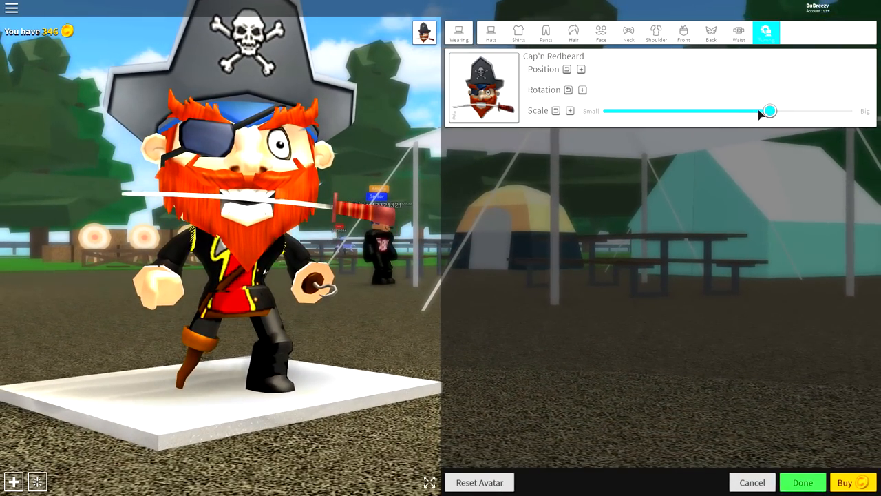
left_click_drag(769, 110, 602, 111)
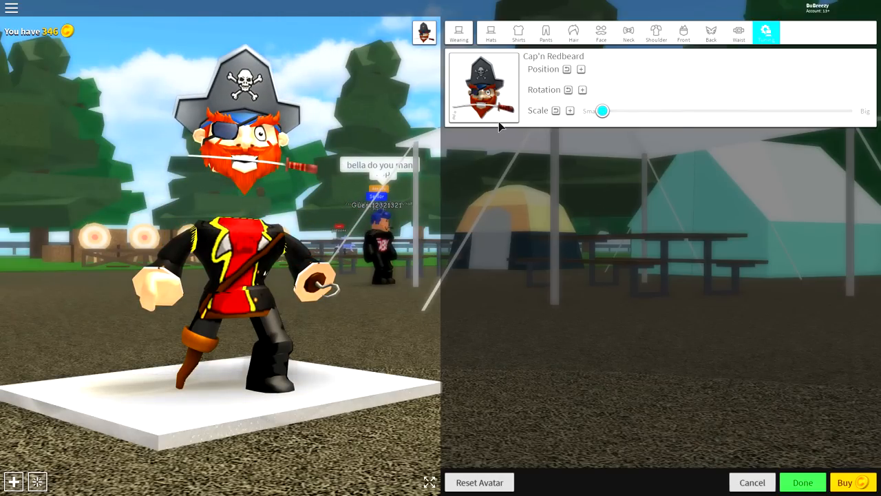
left_click_drag(603, 110, 781, 111)
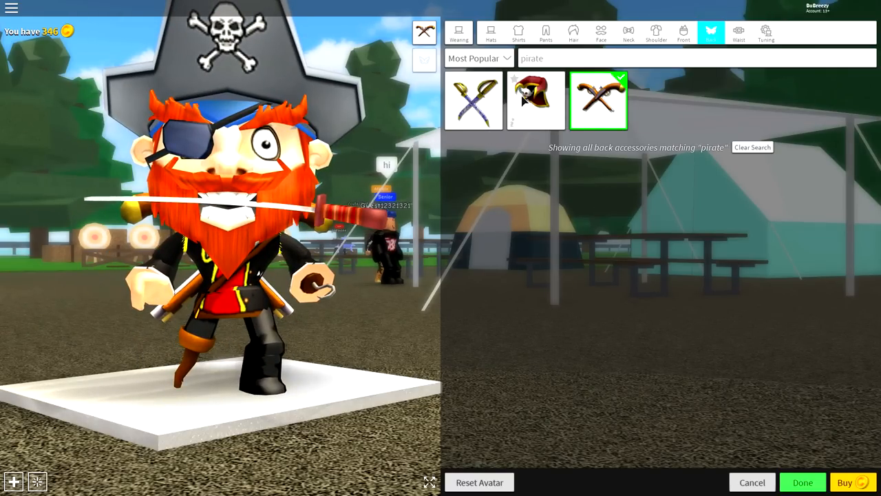
Step: Add the skull cape alongside the crossed pistols on the avatar's back
left_click(536, 101)
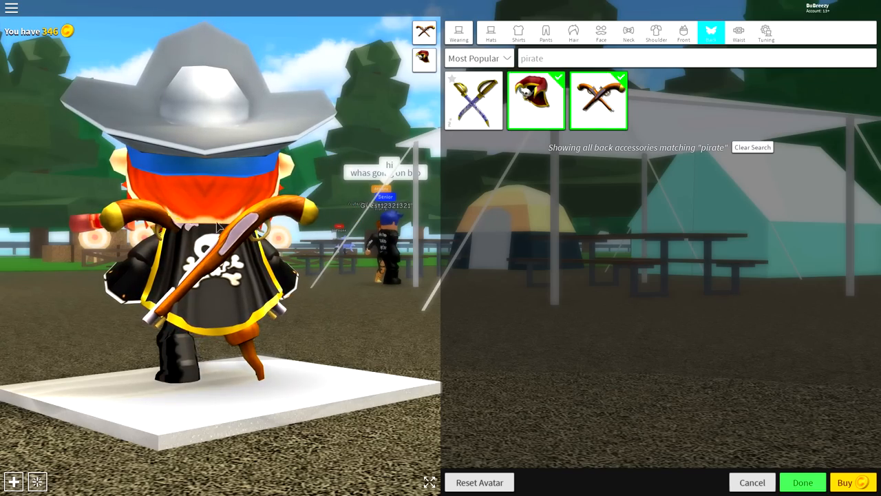